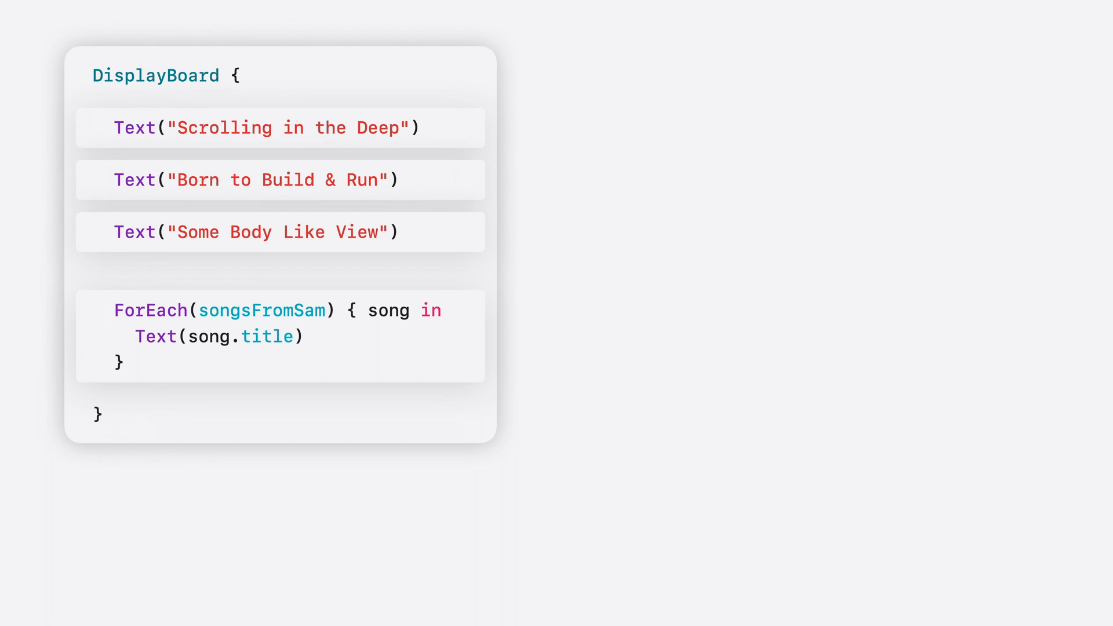
{"action": "left_click", "coordinate": [279, 336]}
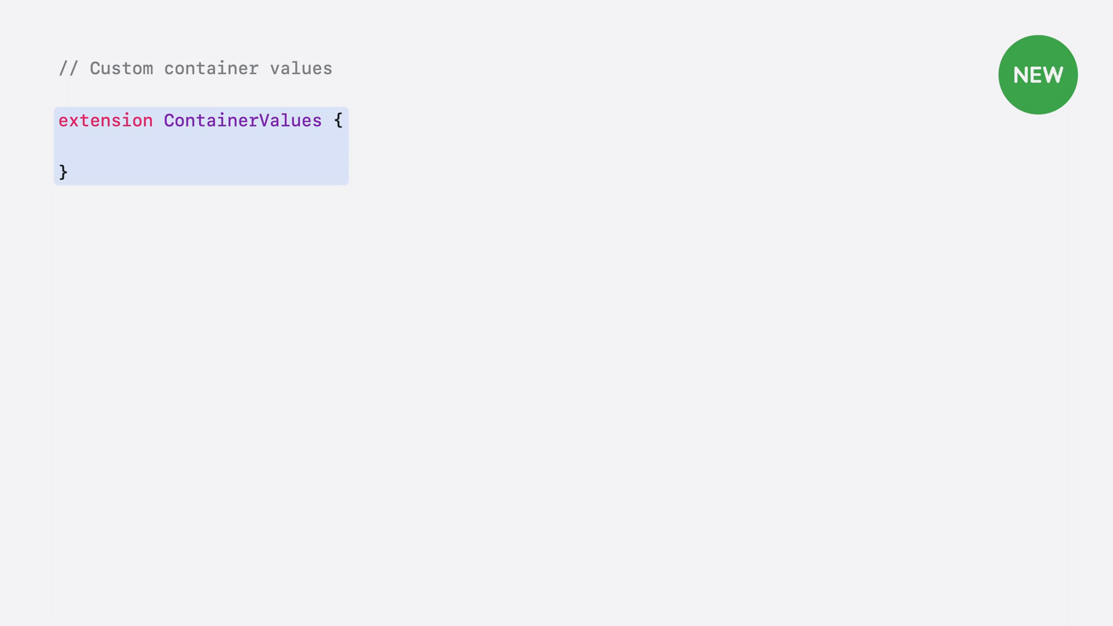
{"action": "type", "text": "@Entry var isDisplayBoardCardRejected: Bool = false"}
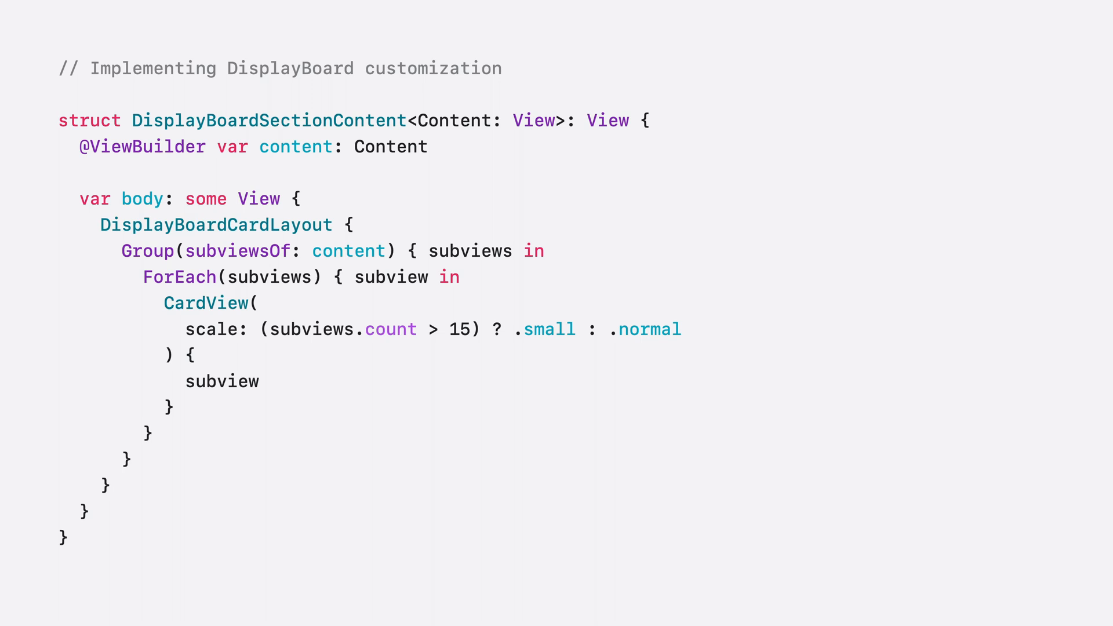
Add 'let values = subview.containerValues' above CardView in the ForEach closure.
{"action": "type", "text": "let values = subview.containerValues"}
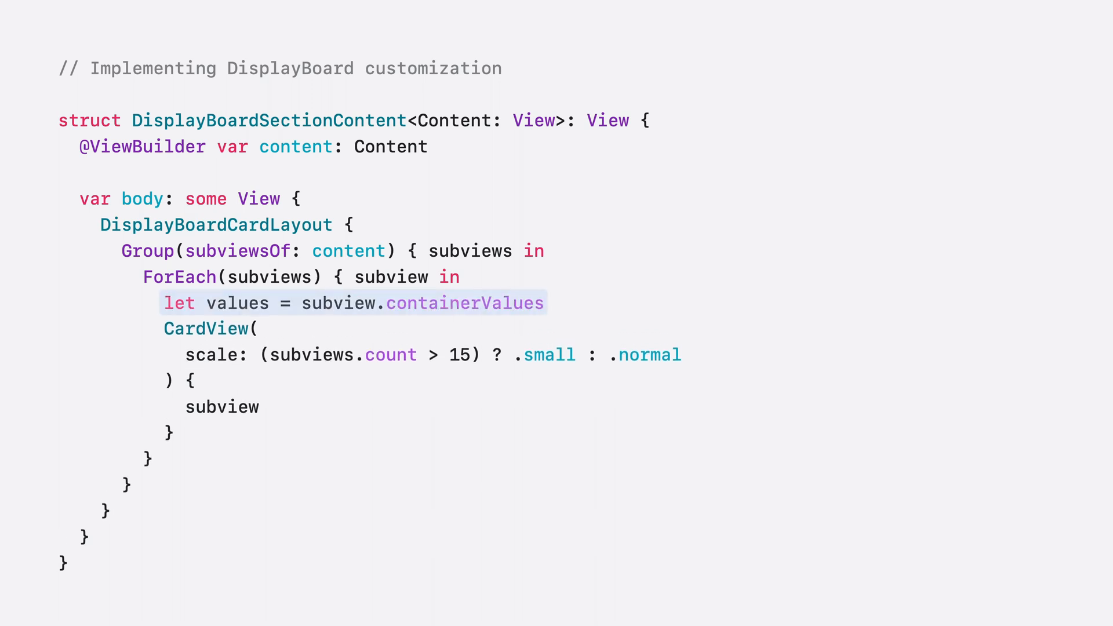